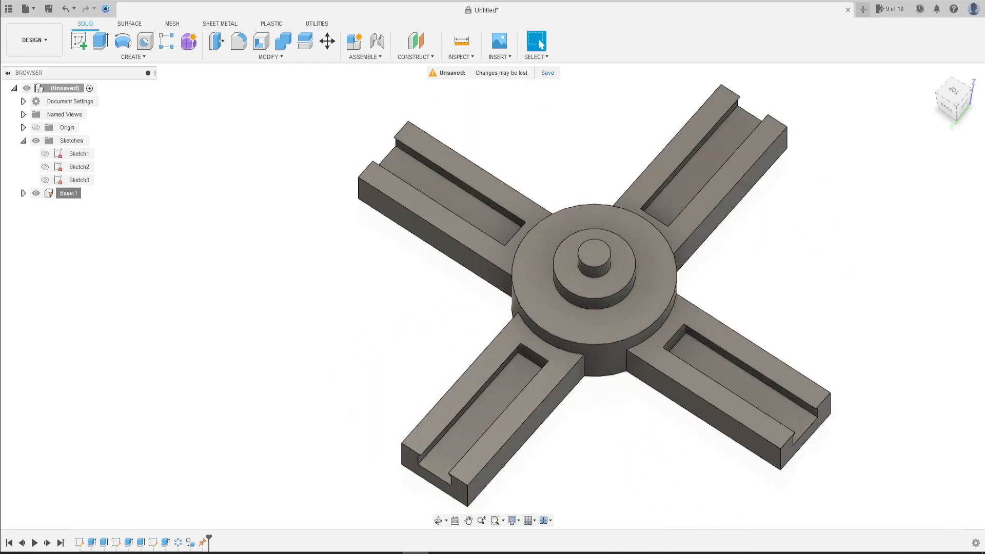
mouse_move(721, 311)
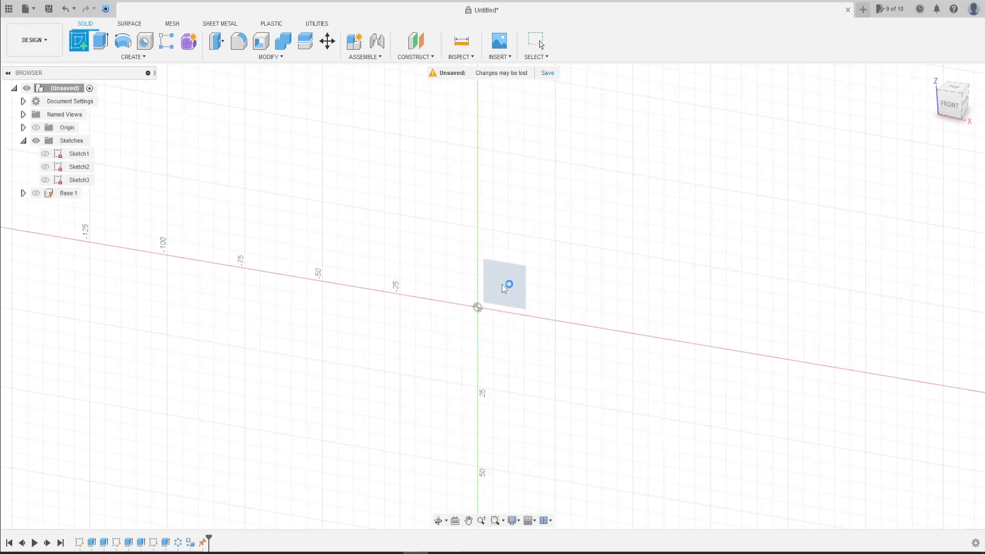
Draw the 12.50 x 5.00 rectangle on the front plane and chamfer its top corners 1.00 equally
click(503, 283)
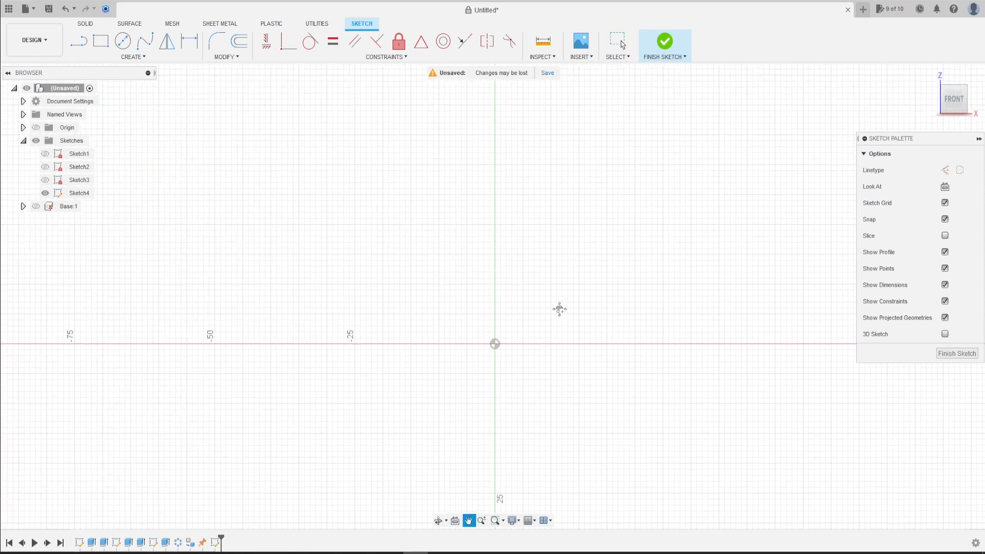
mouse_move(98, 40)
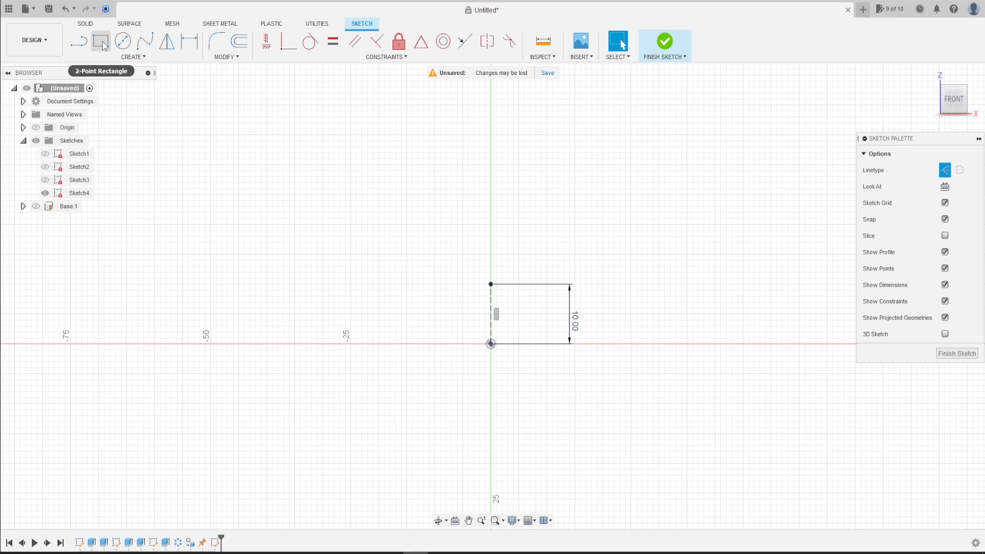
click(101, 39)
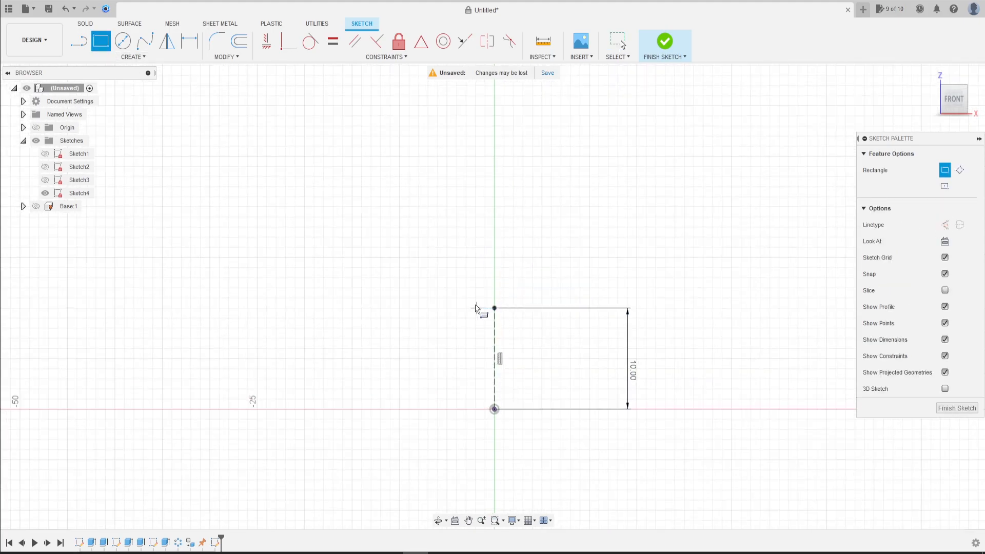
mouse_move(823, 225)
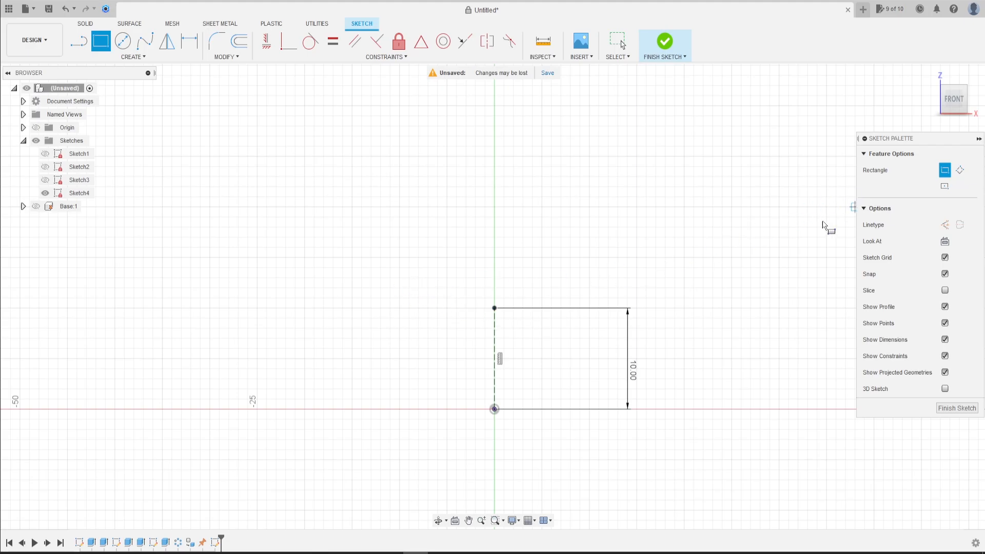
mouse_move(423, 309)
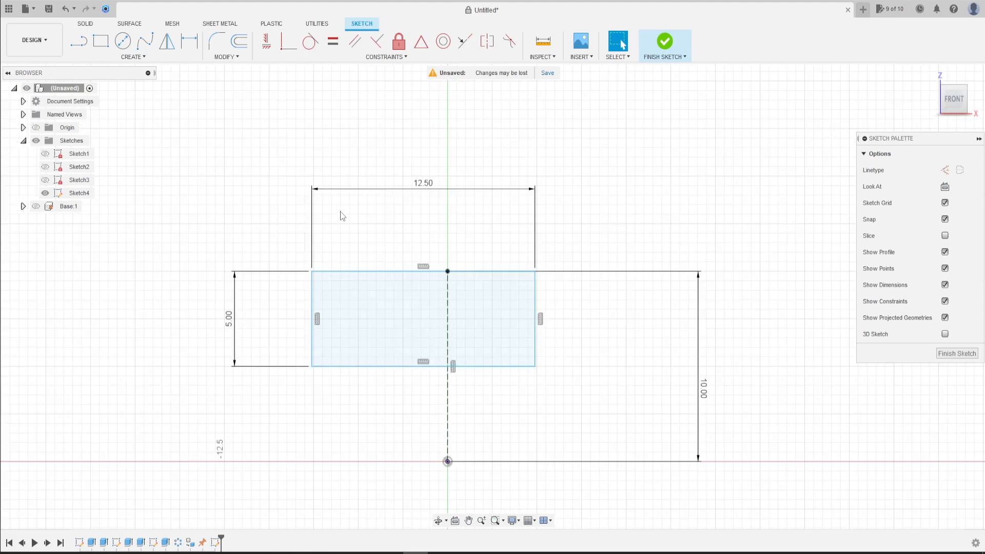
click(225, 57)
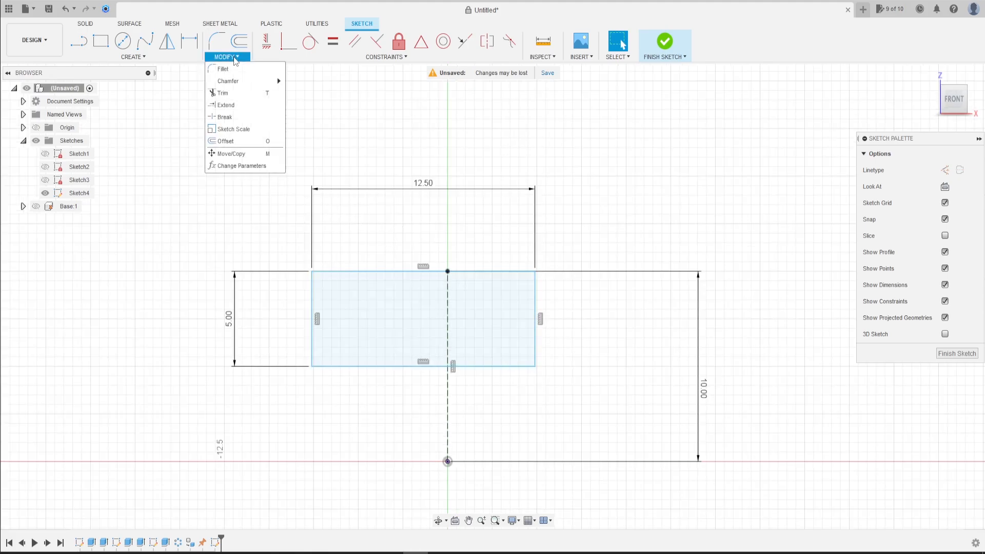
mouse_move(228, 80)
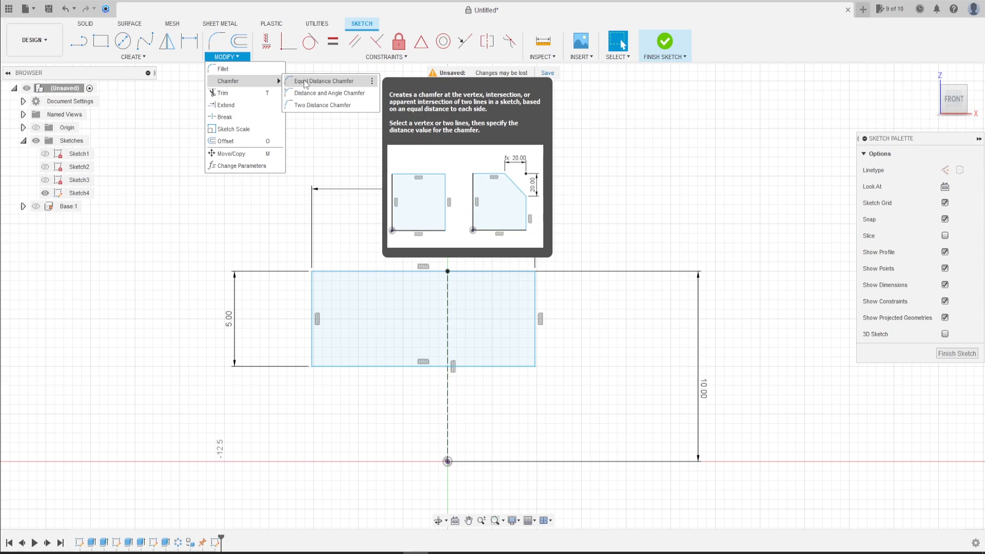
click(324, 81)
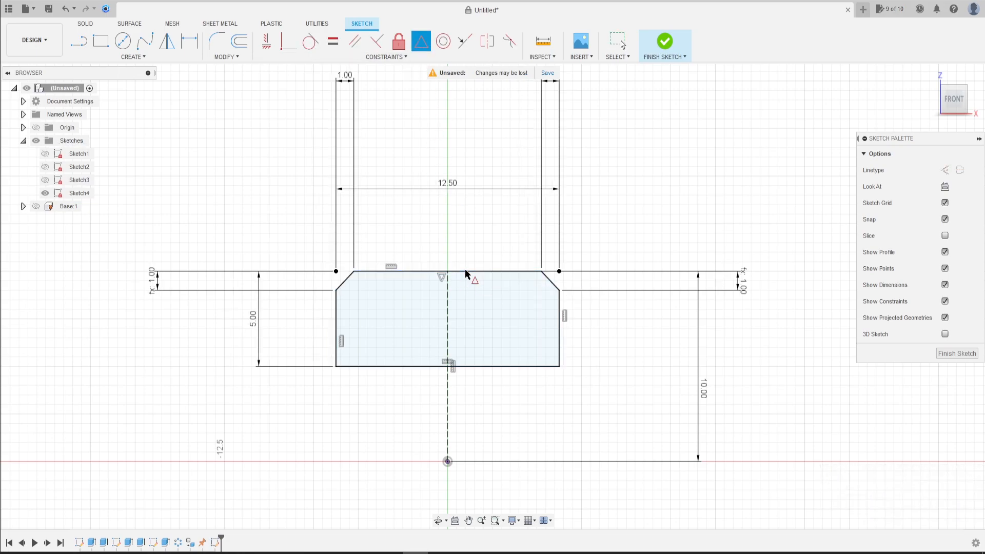
click(664, 40)
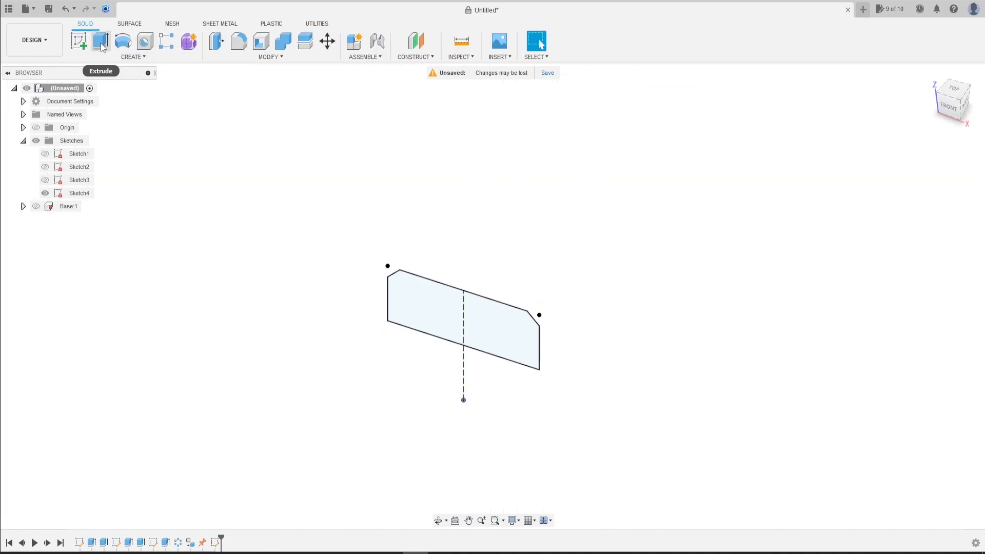
Extrude the chamfered profile 50 mm as a new bar body and begin a sketch on it
click(98, 40)
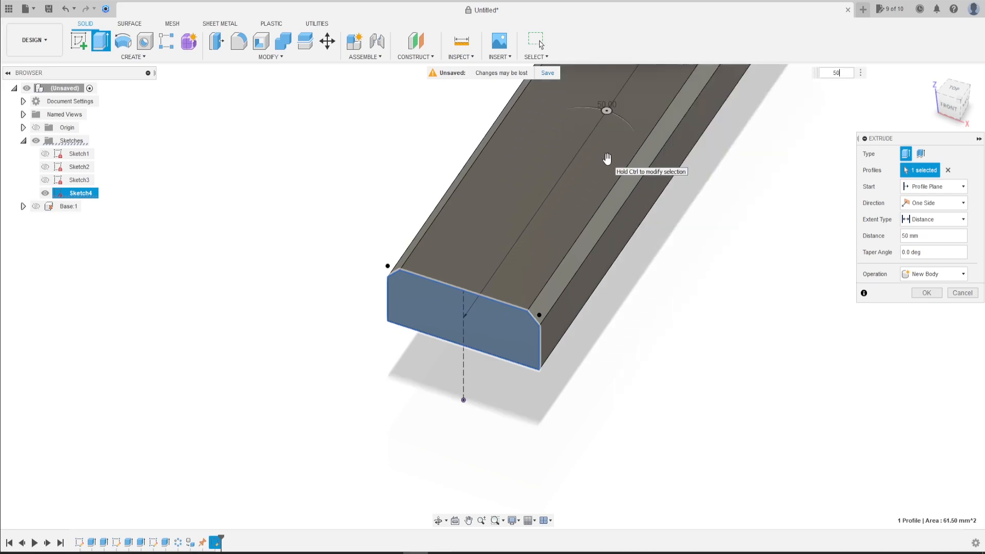
drag(606, 157, 622, 289)
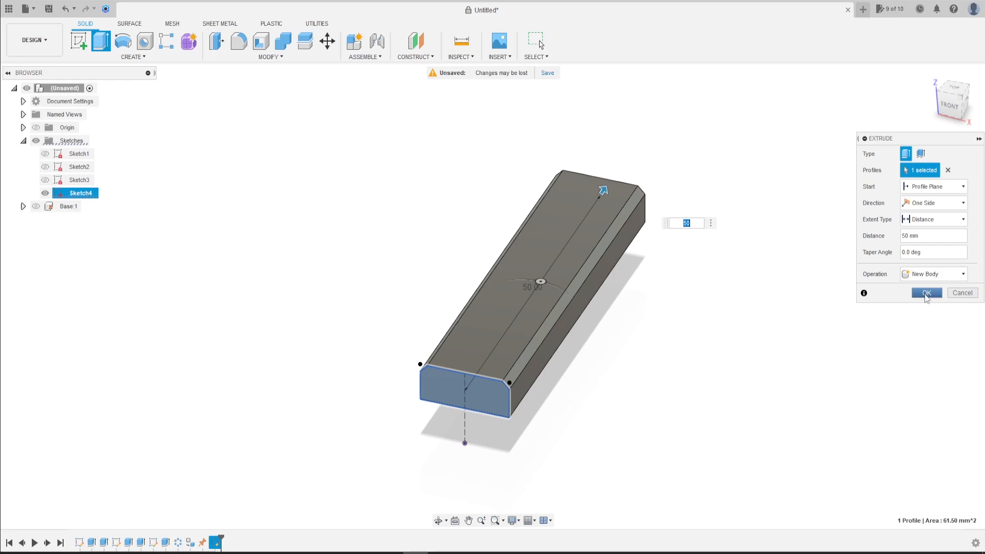
click(930, 293)
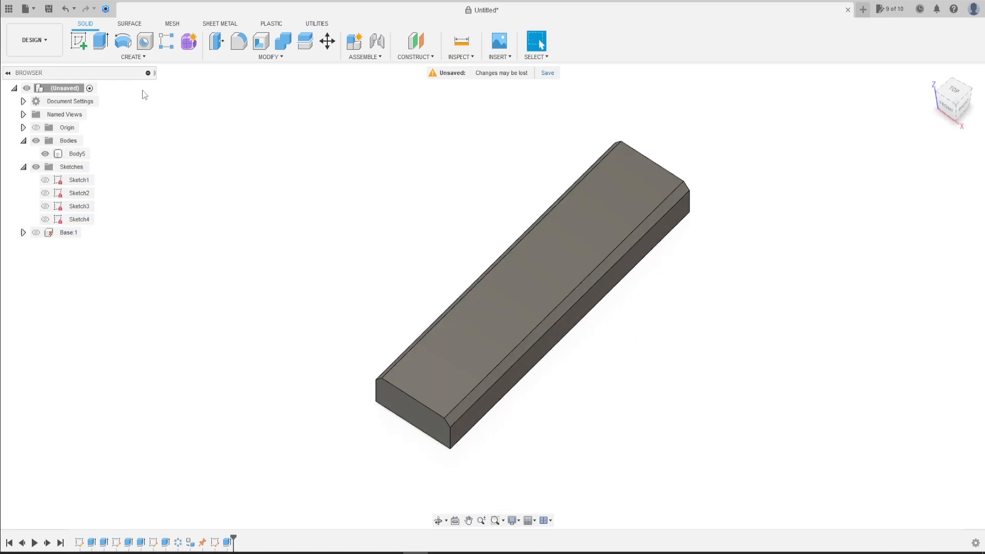
click(78, 154)
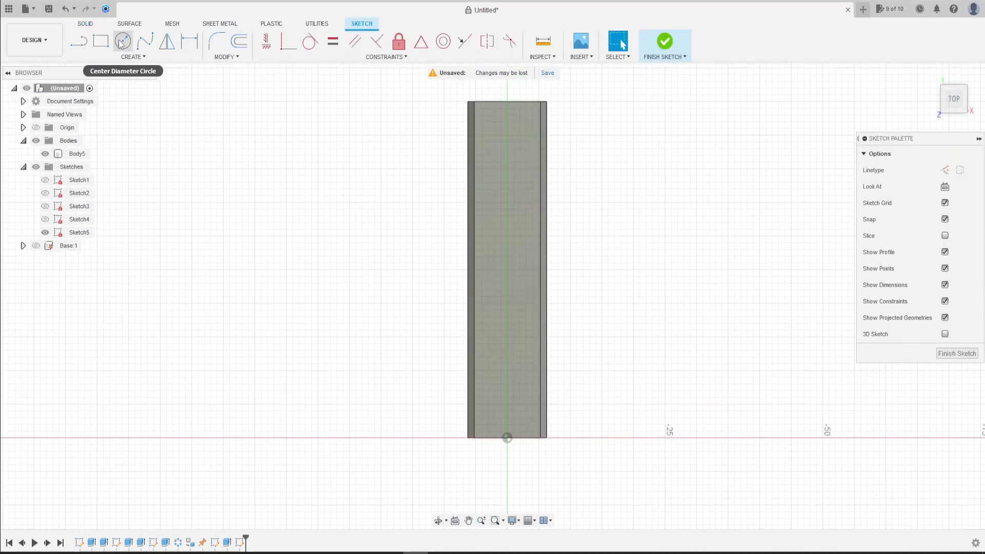
Draw a center-diameter circle near one end of the bar for the pin
click(121, 40)
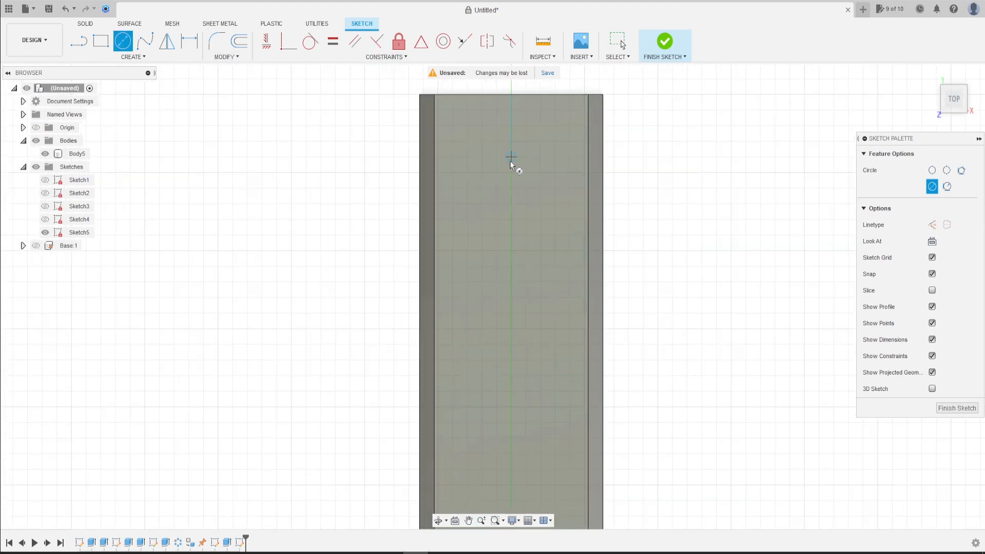
click(511, 156)
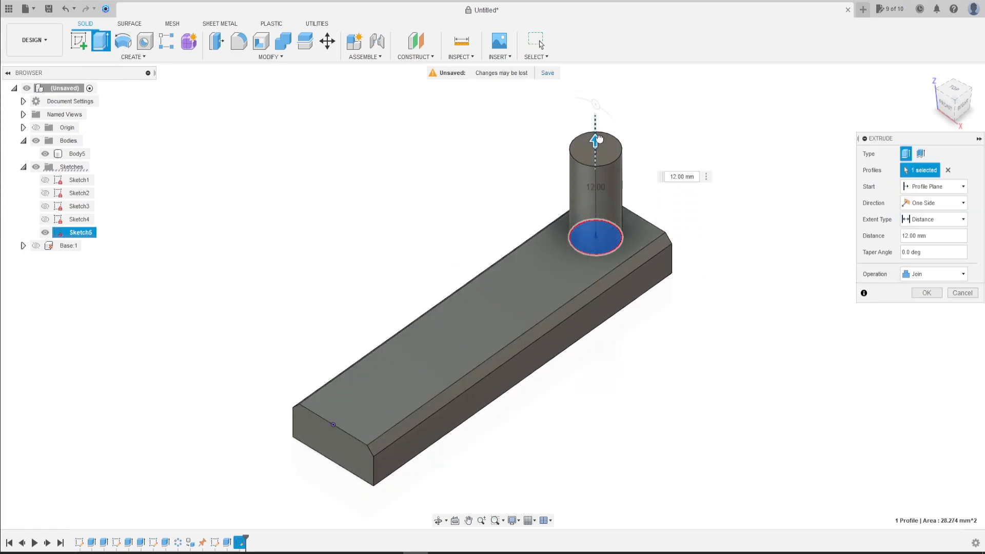
Lengthen the pin extrusion to 15 mm and join it to the bar
drag(593, 138, 594, 117)
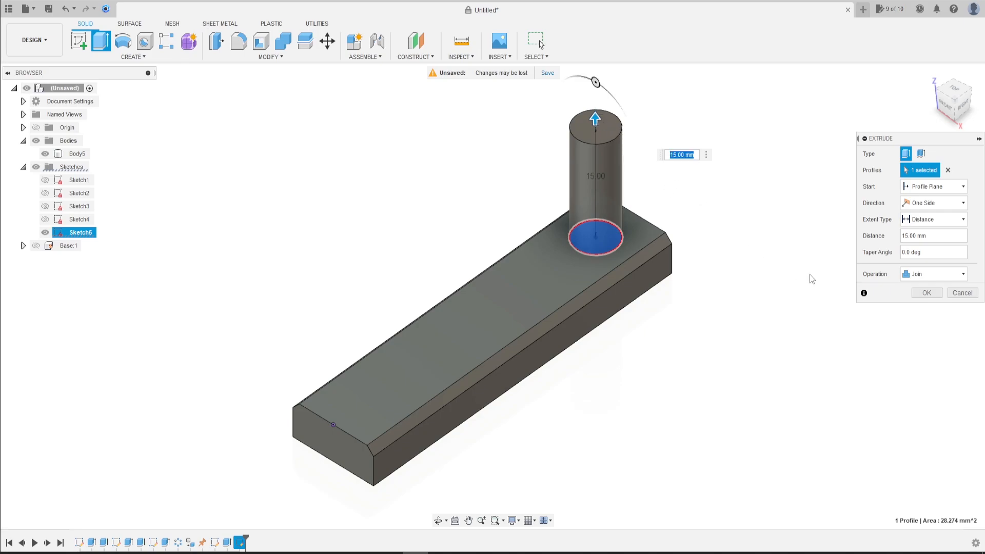
click(926, 293)
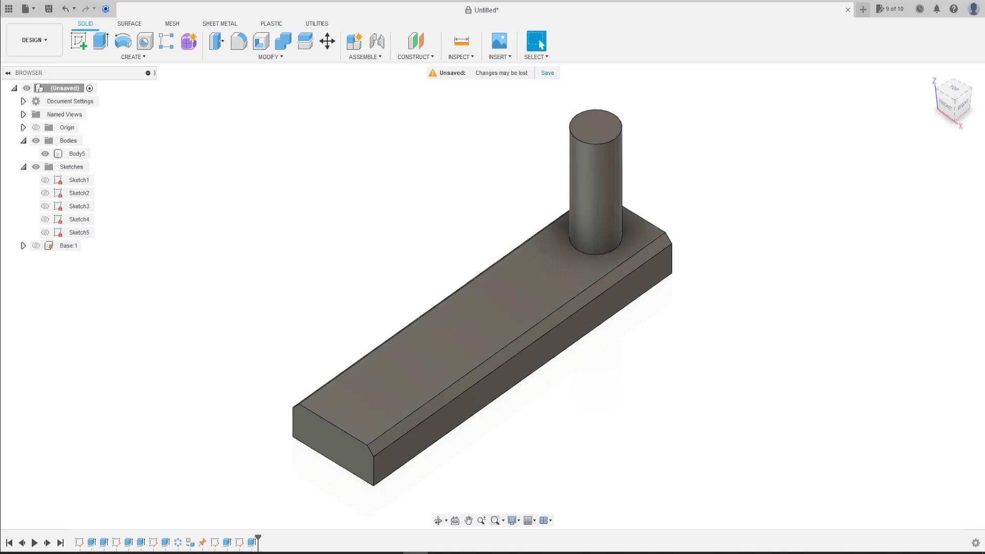
mouse_move(423, 123)
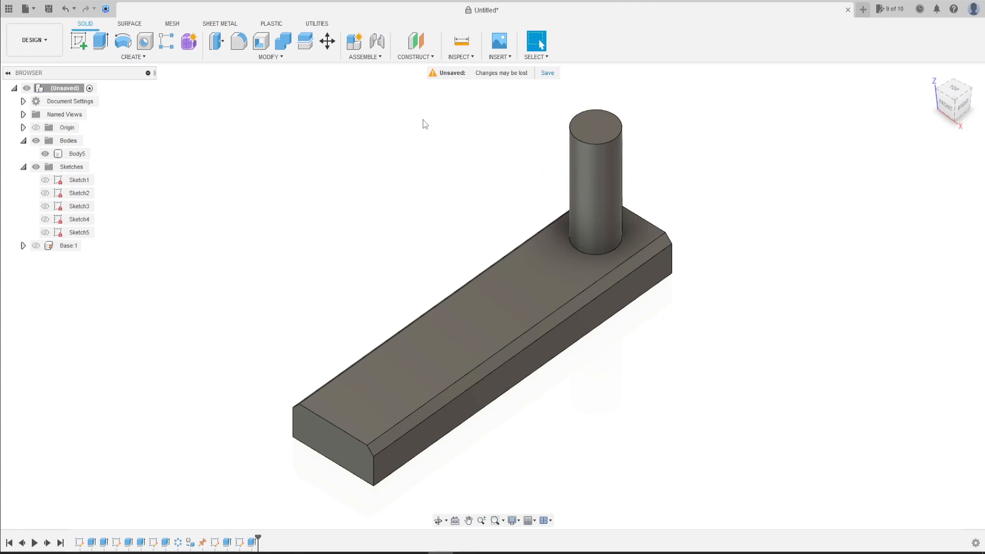
click(269, 56)
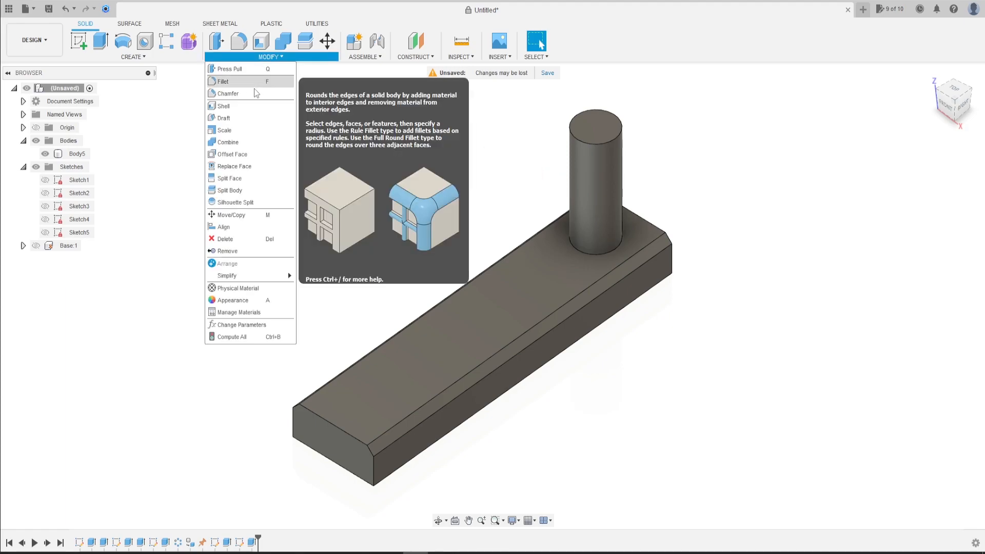
Chamfer the pin's top rim by 0.5 mm
click(227, 93)
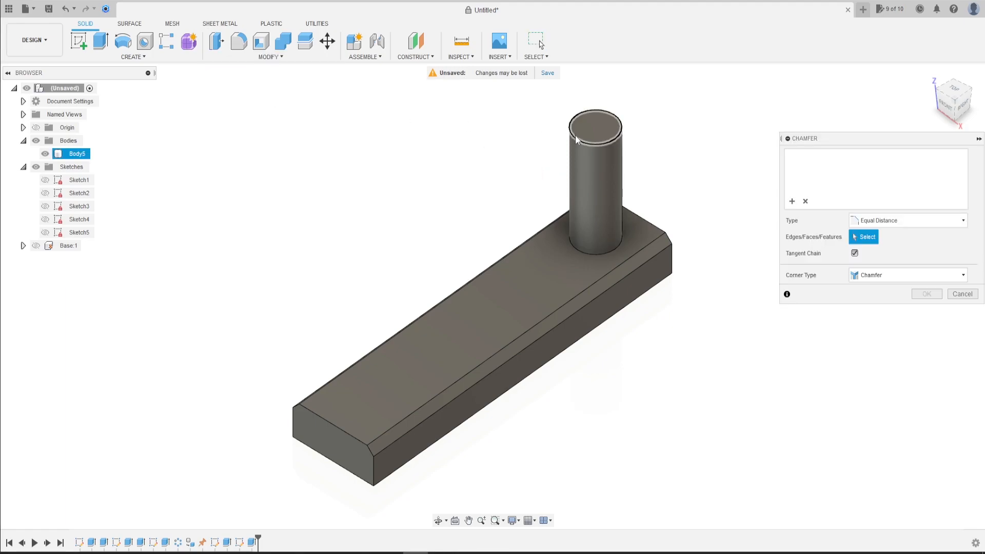
click(577, 139)
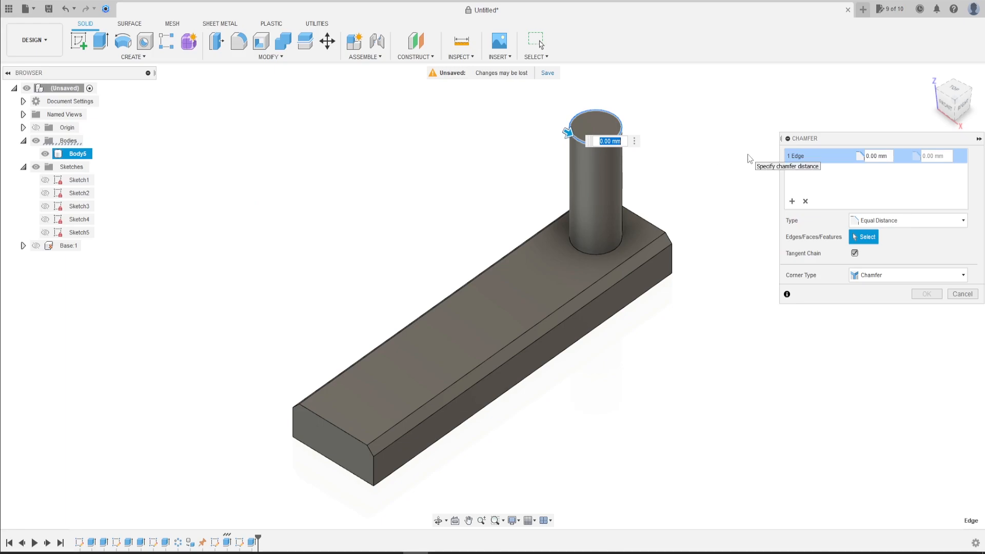
text(0.5)
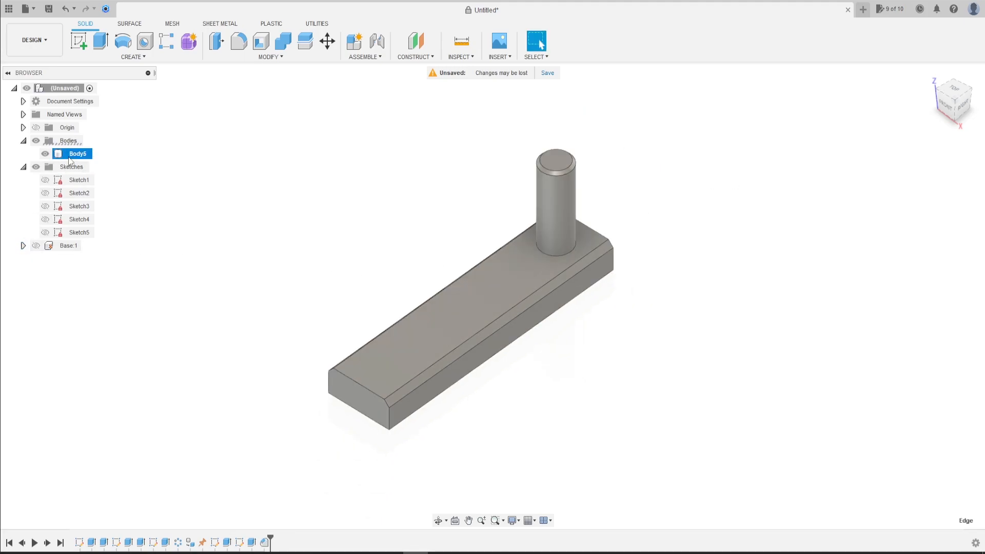
Create a component from the bar-and-pin body and rename it Follower
right_click(79, 153)
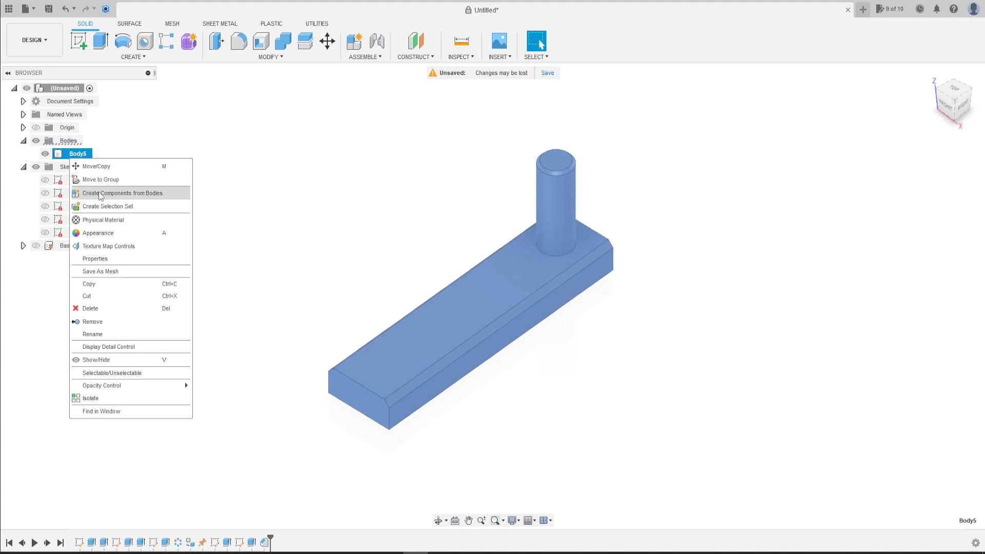
mouse_move(145, 197)
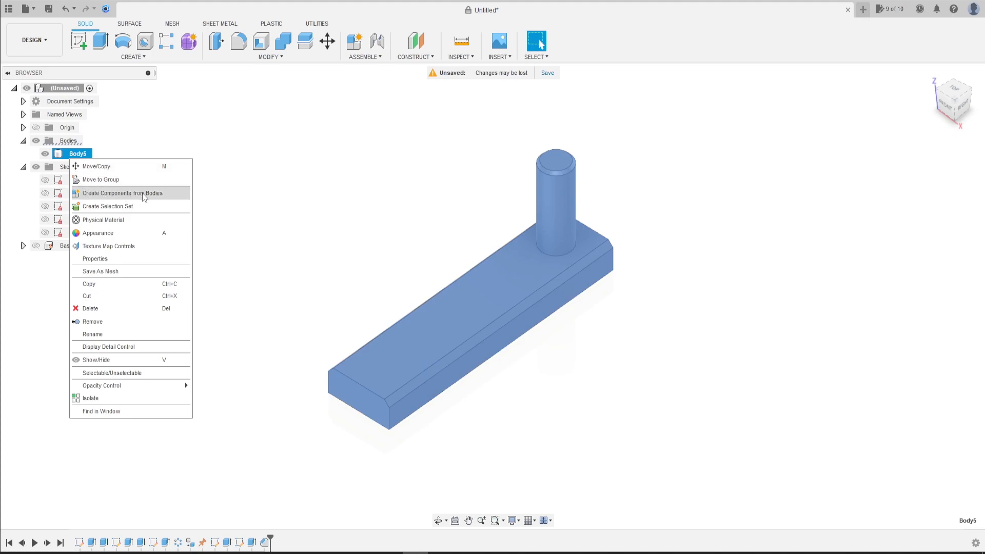
click(120, 192)
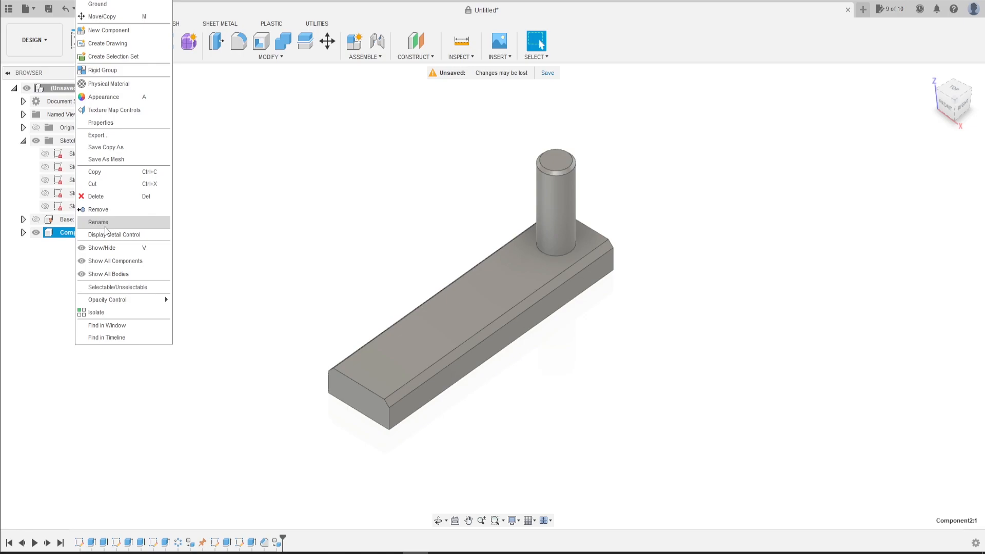
click(97, 222)
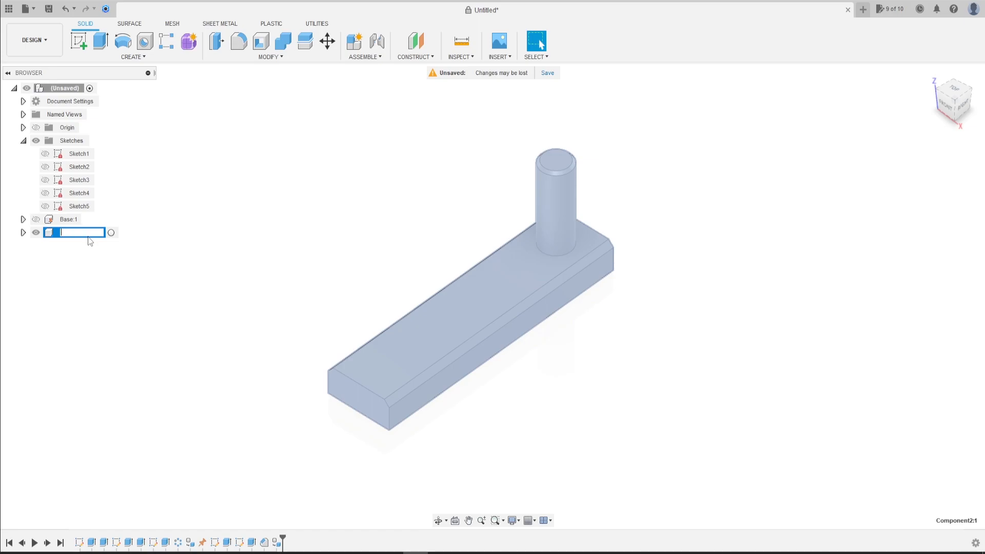
text(Follower:1)
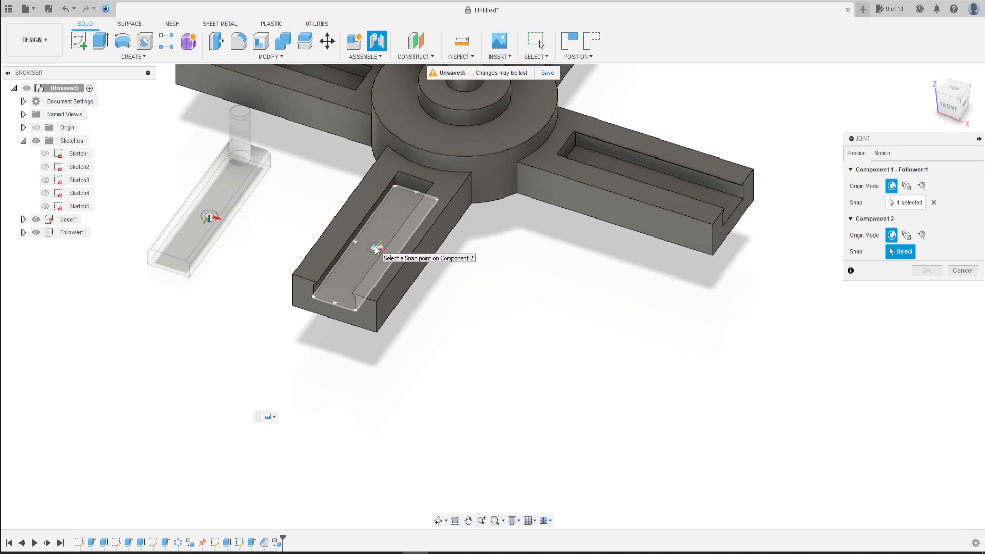
Snap Follower to the base slot centre as a slider joint along the Y axis
click(377, 249)
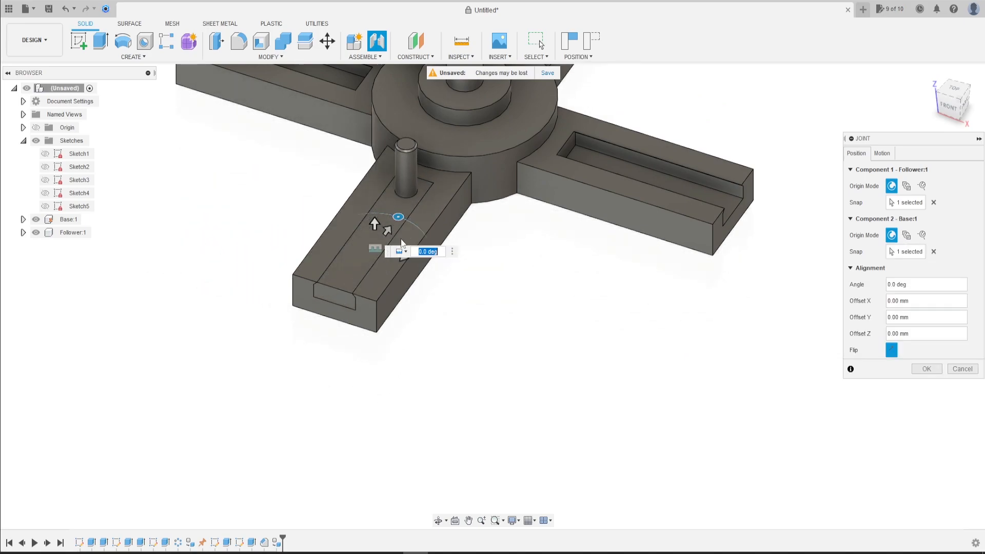
click(882, 154)
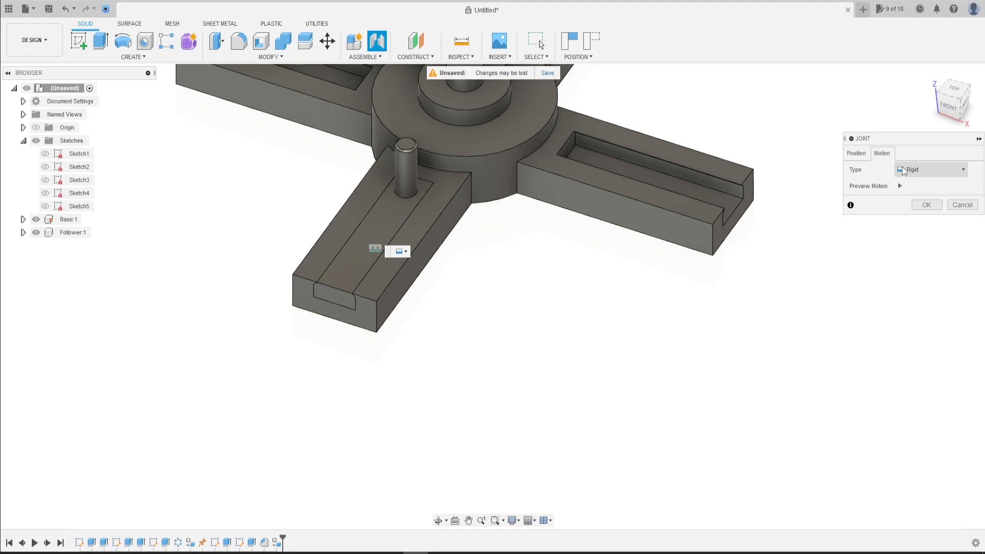
click(930, 169)
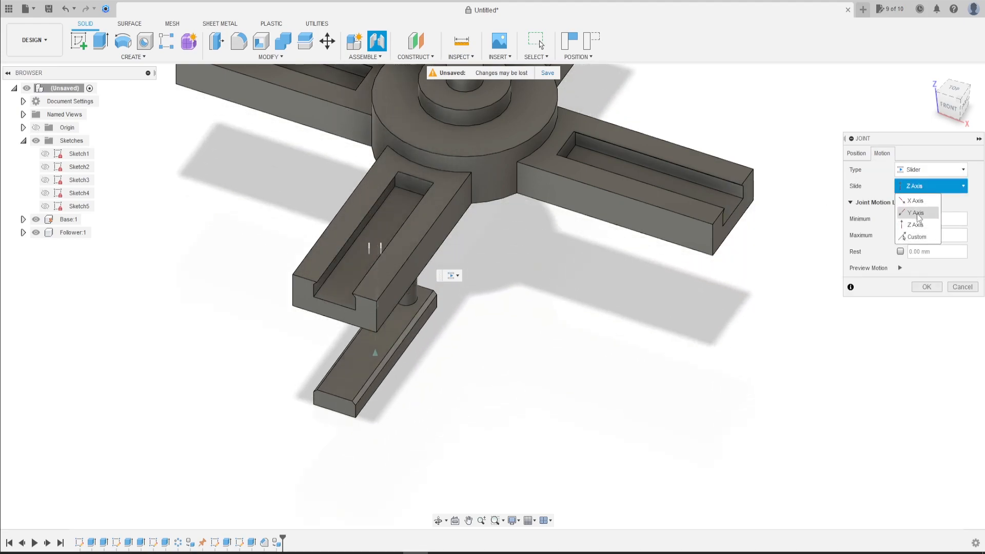
click(915, 213)
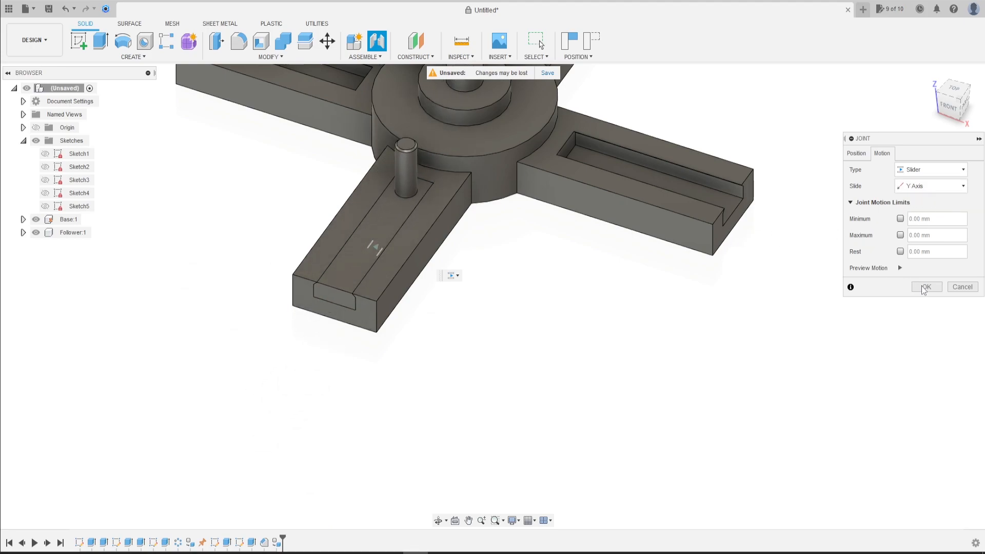
click(925, 286)
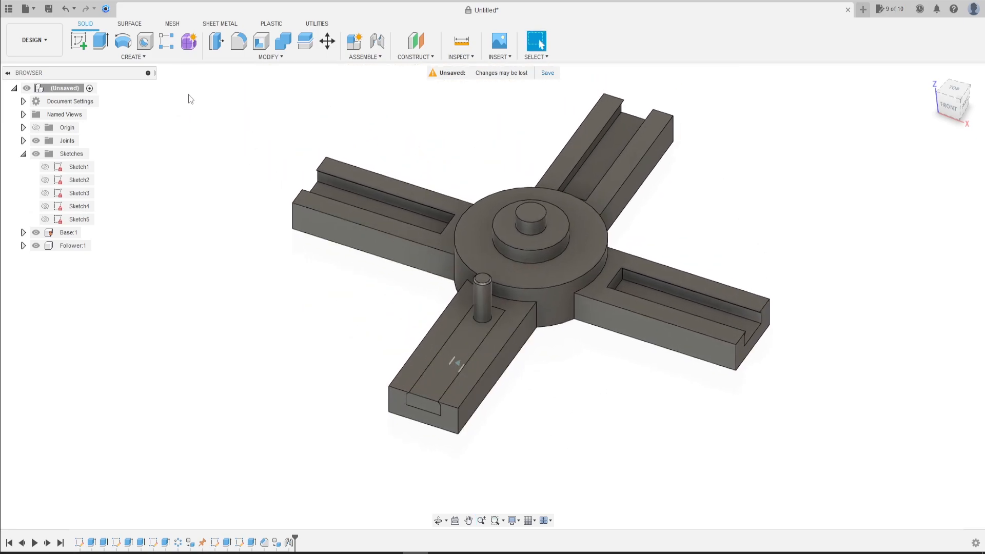
Circular-pattern the Follower component 4 times around the hub edge axis
click(131, 57)
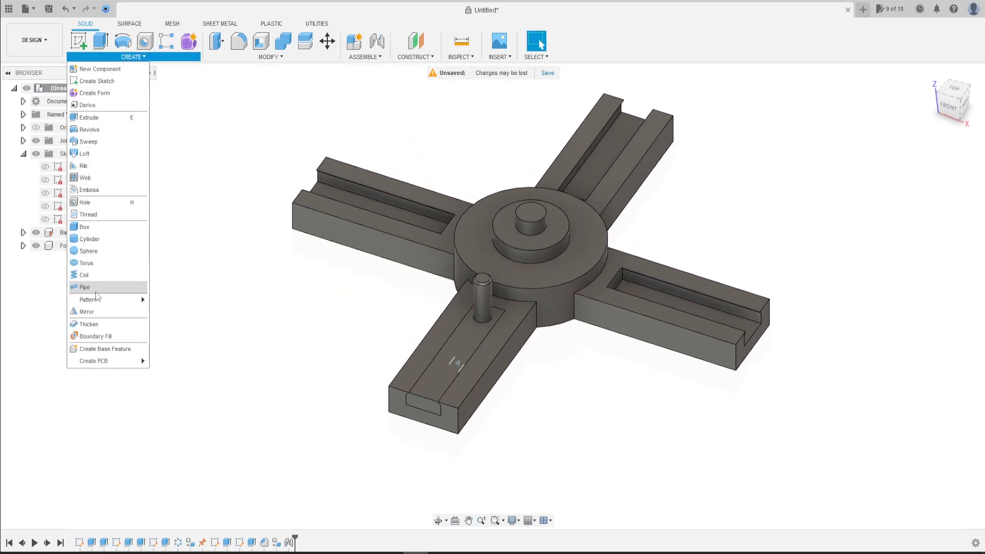
click(177, 313)
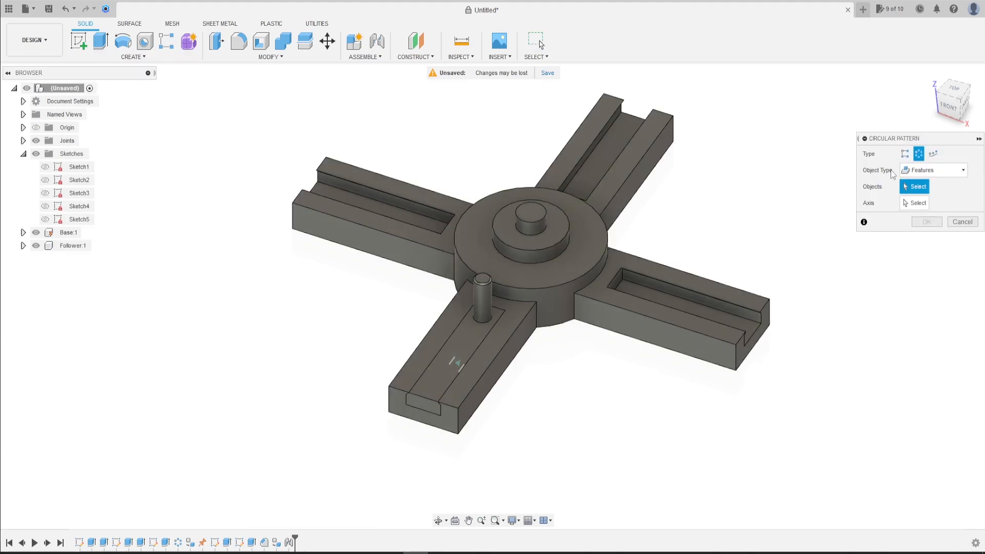
click(932, 170)
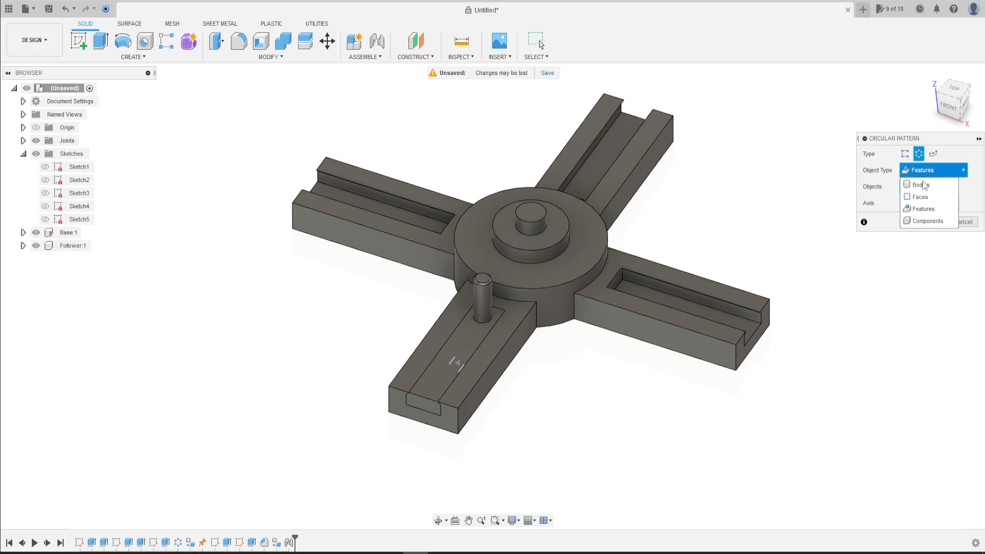
click(927, 220)
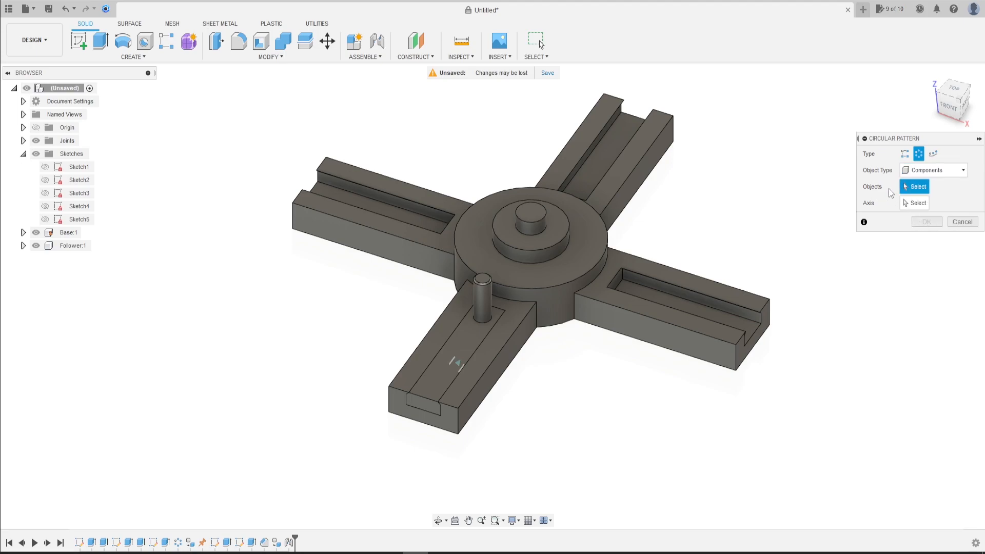
click(448, 379)
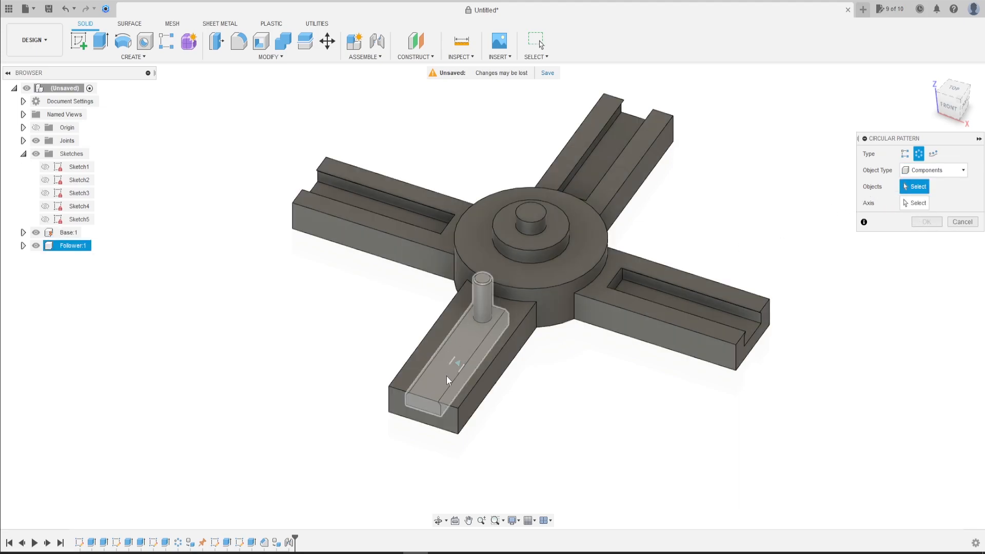
click(449, 379)
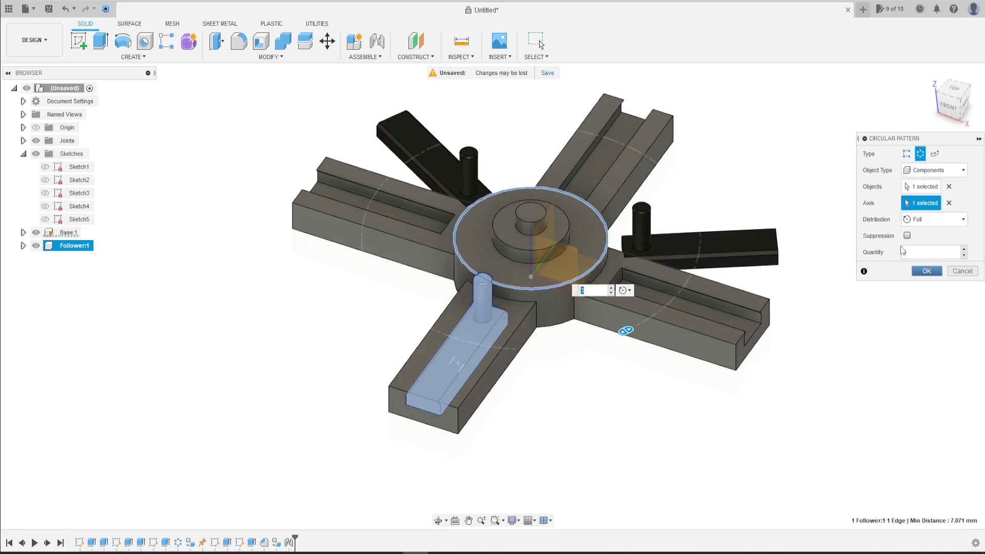
text(4)
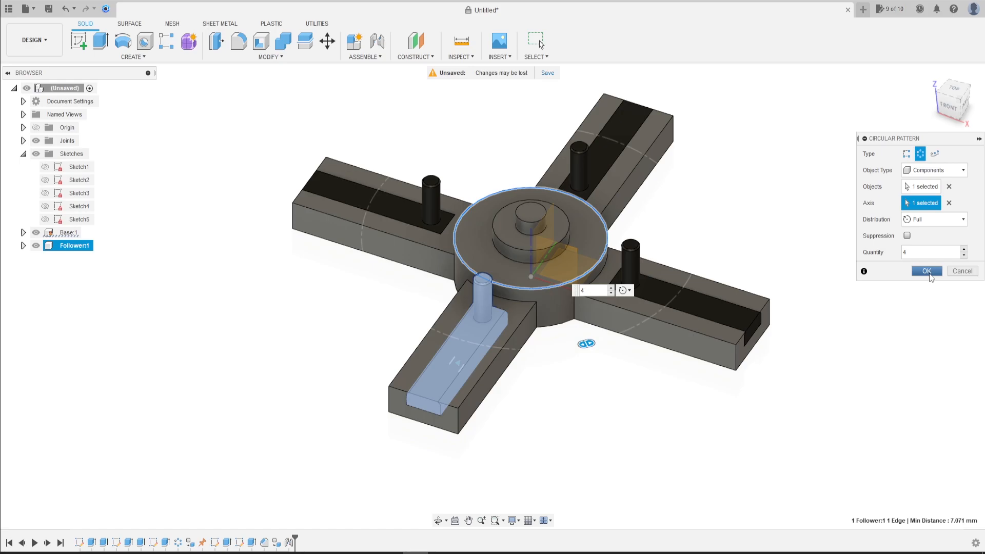
click(929, 271)
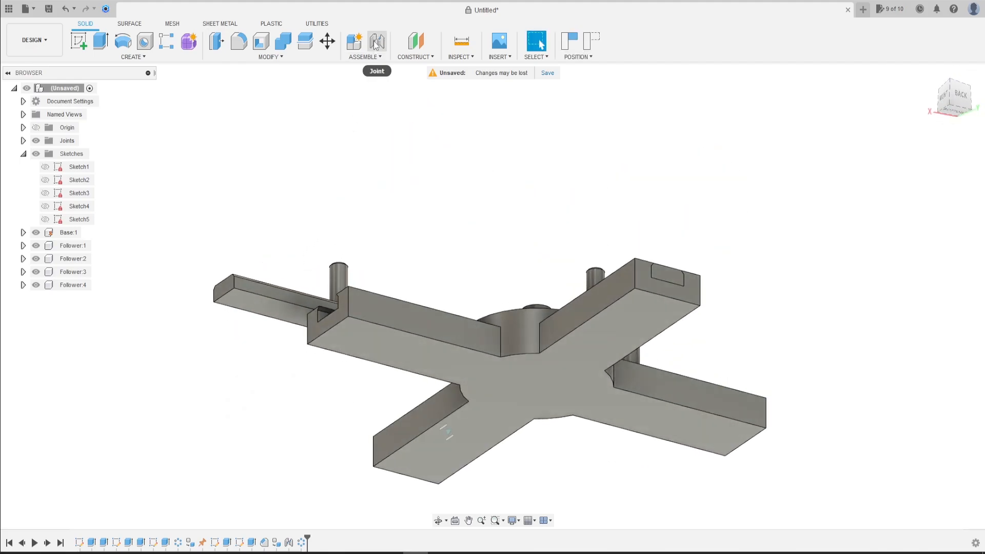
Join Follower:2 to its base slot with a slider joint, trying Y then Z axis
click(373, 41)
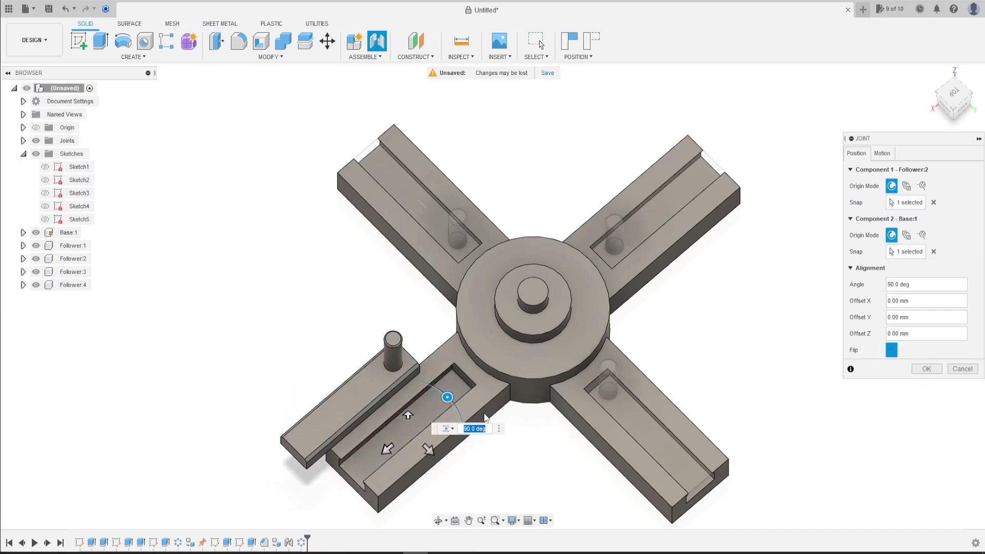
click(881, 153)
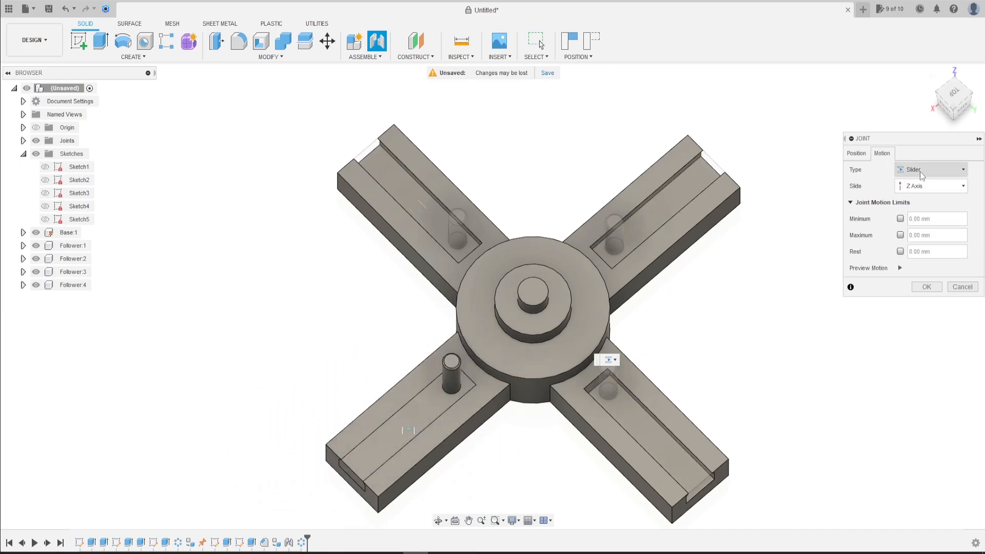
click(931, 186)
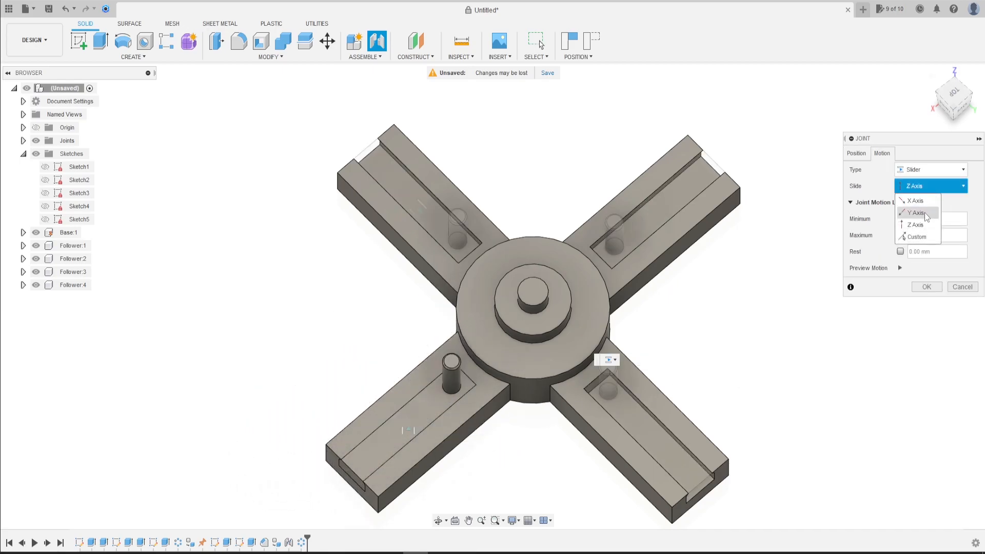
click(916, 212)
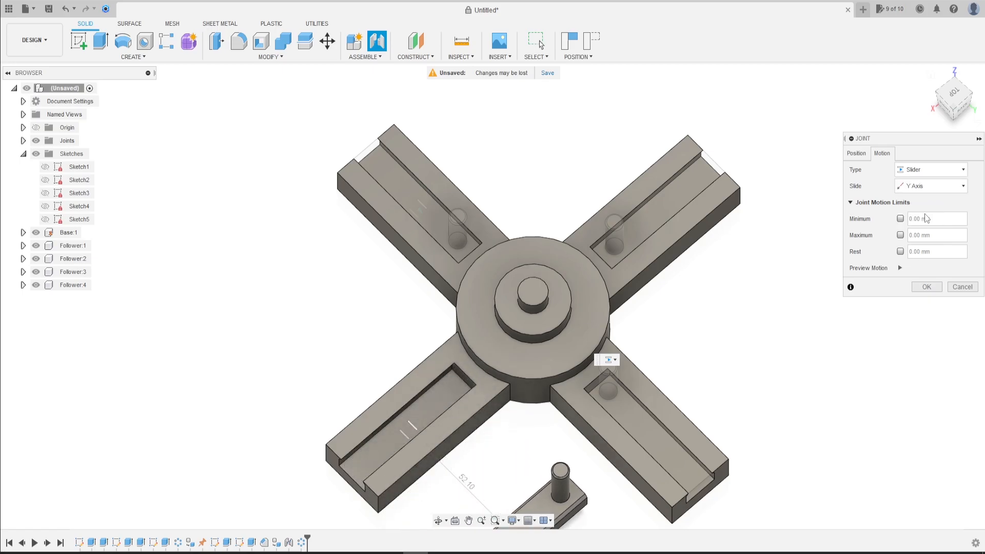
click(931, 186)
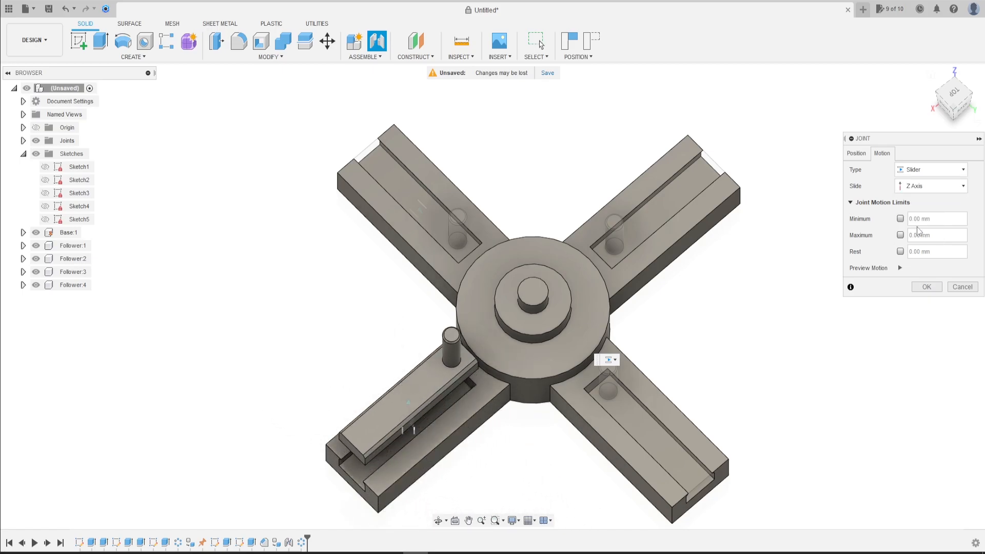
click(931, 186)
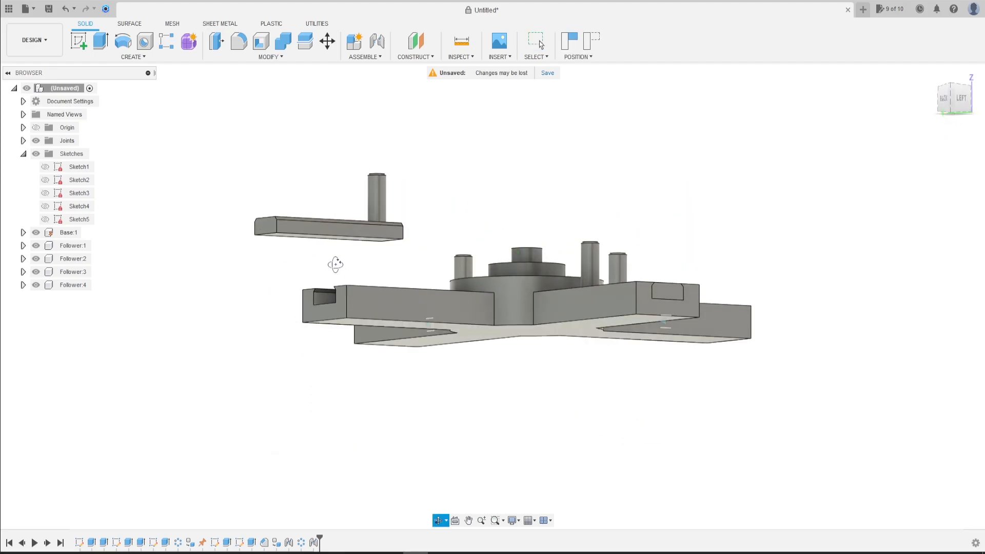
Join the third follower to its slot with a Y-axis slider joint
click(376, 40)
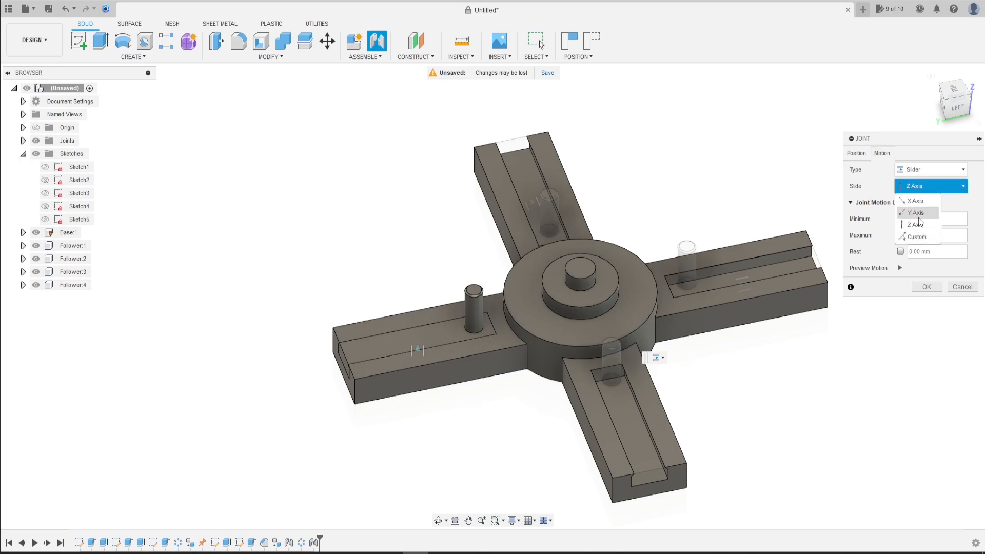
click(915, 212)
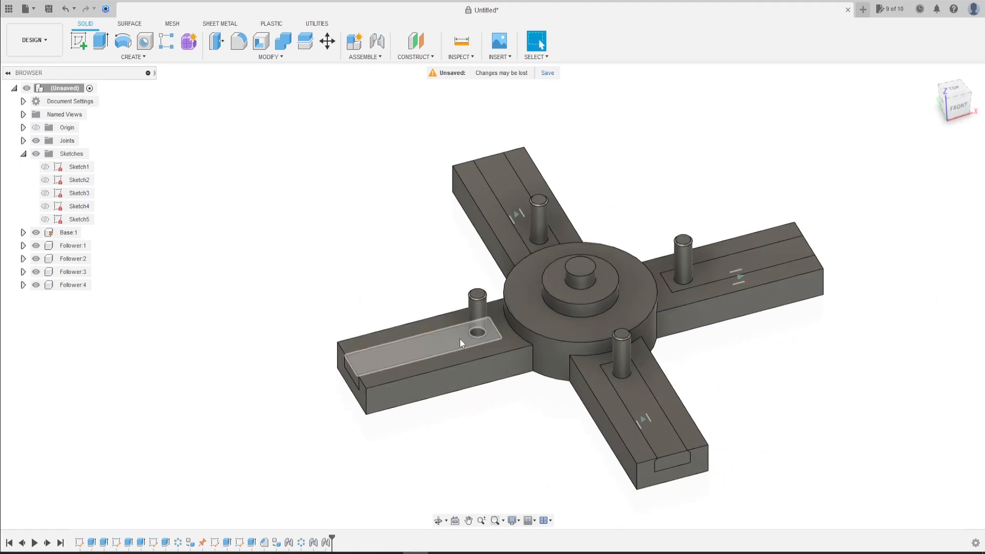
click(376, 40)
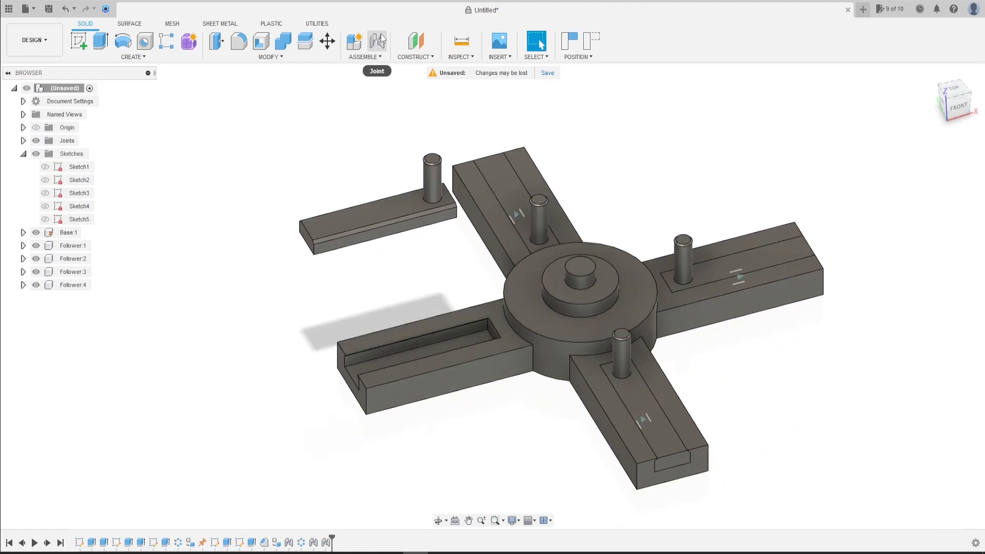
Join the last follower to its slot with an X-axis slider joint
click(380, 40)
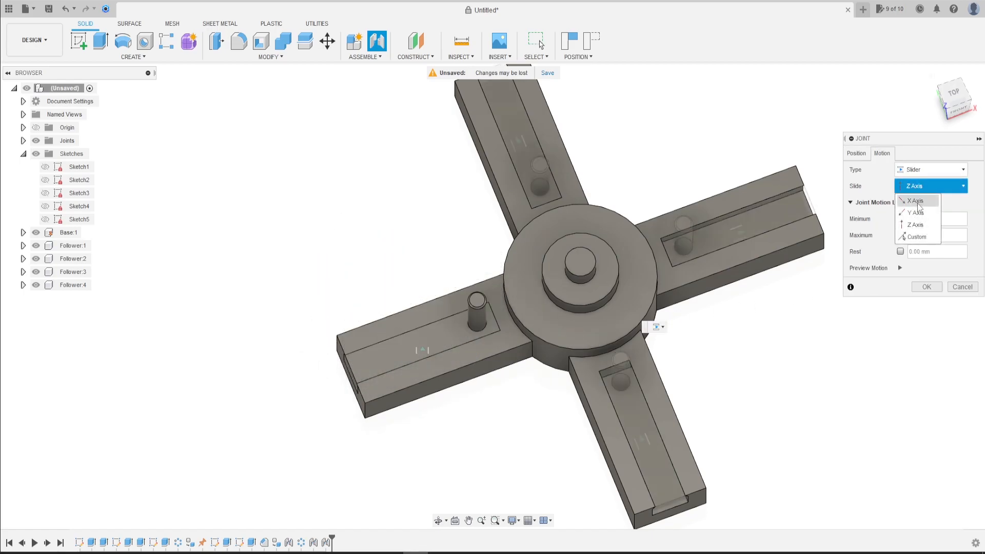
click(914, 201)
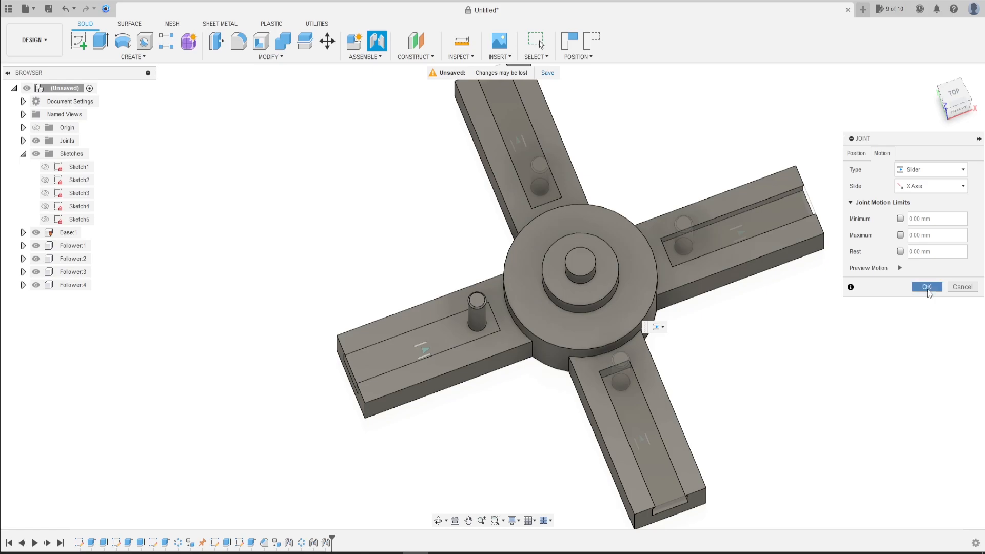
click(927, 287)
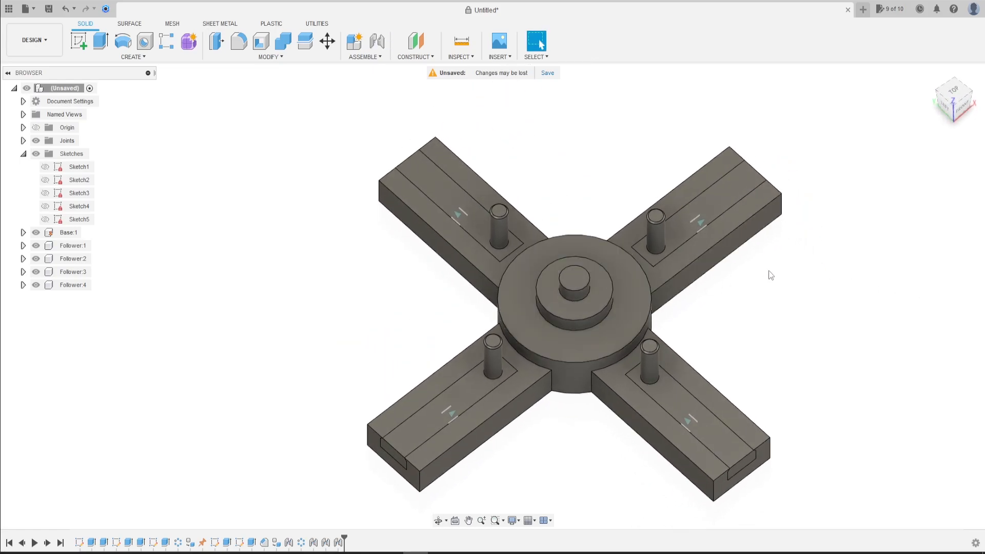
mouse_move(779, 278)
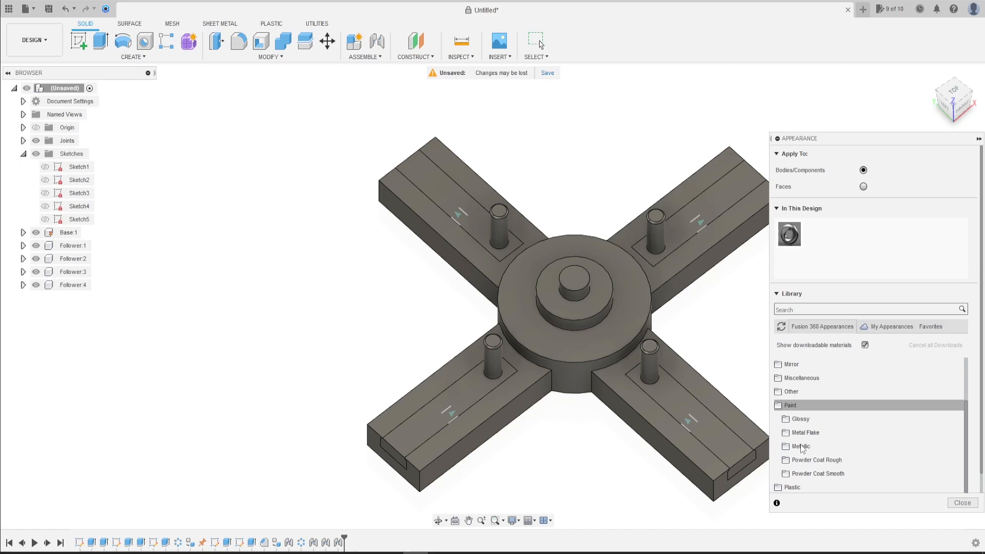
Expand the Glossy paint category in the Appearance library to show the Enamel Glossy swatches
click(801, 419)
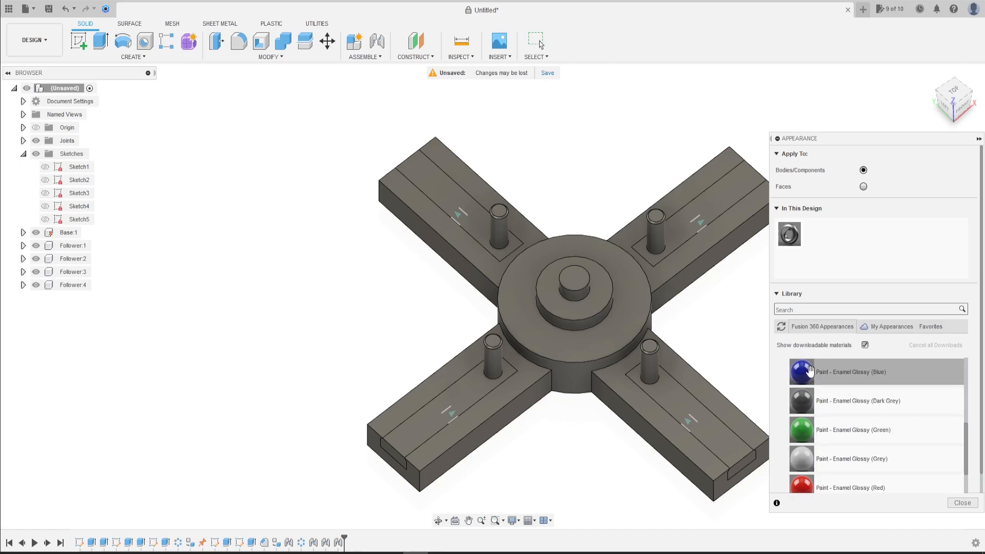